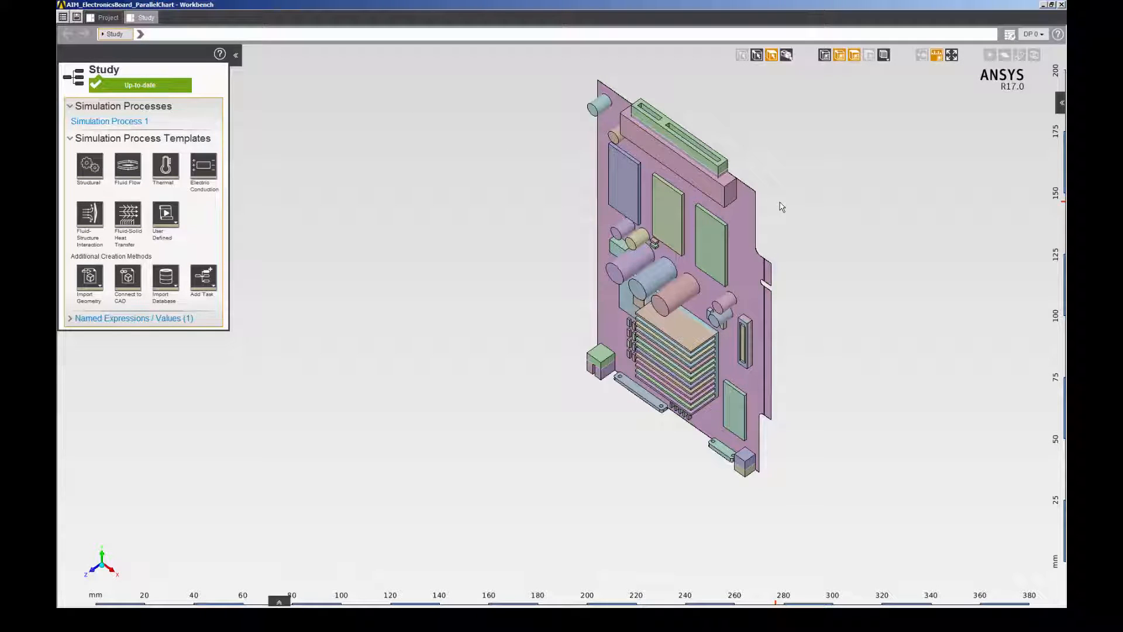
{"action": "mouse_move", "coordinate": [1008, 38]}
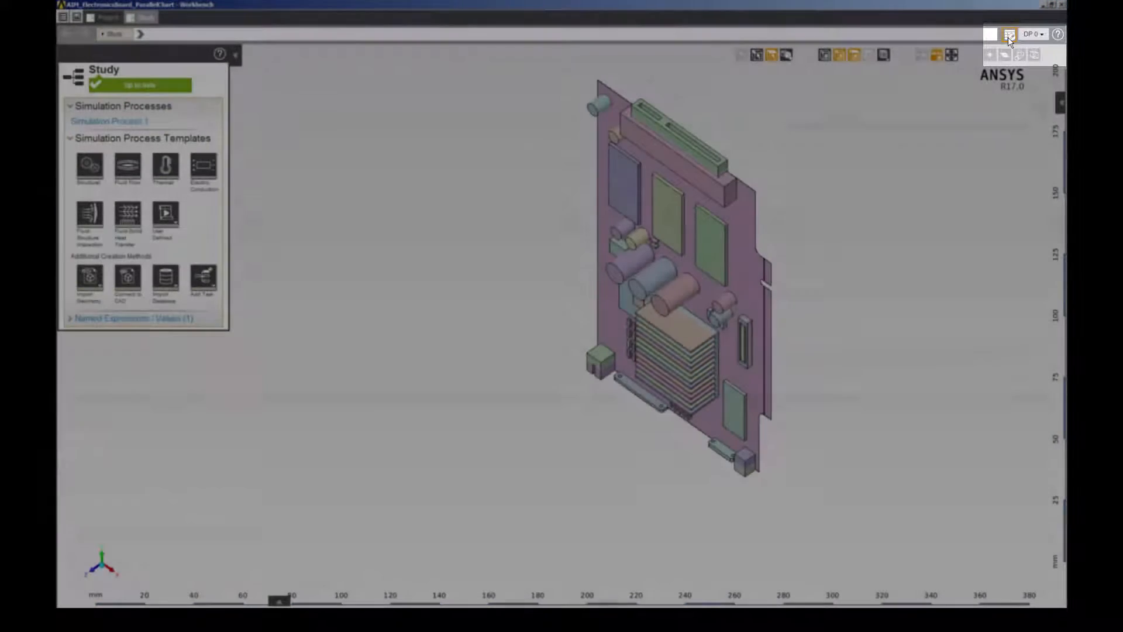
Step: Show the Design Points dashboard with the five-point table and parallel chart
{"action": "left_click", "coordinate": [1007, 34]}
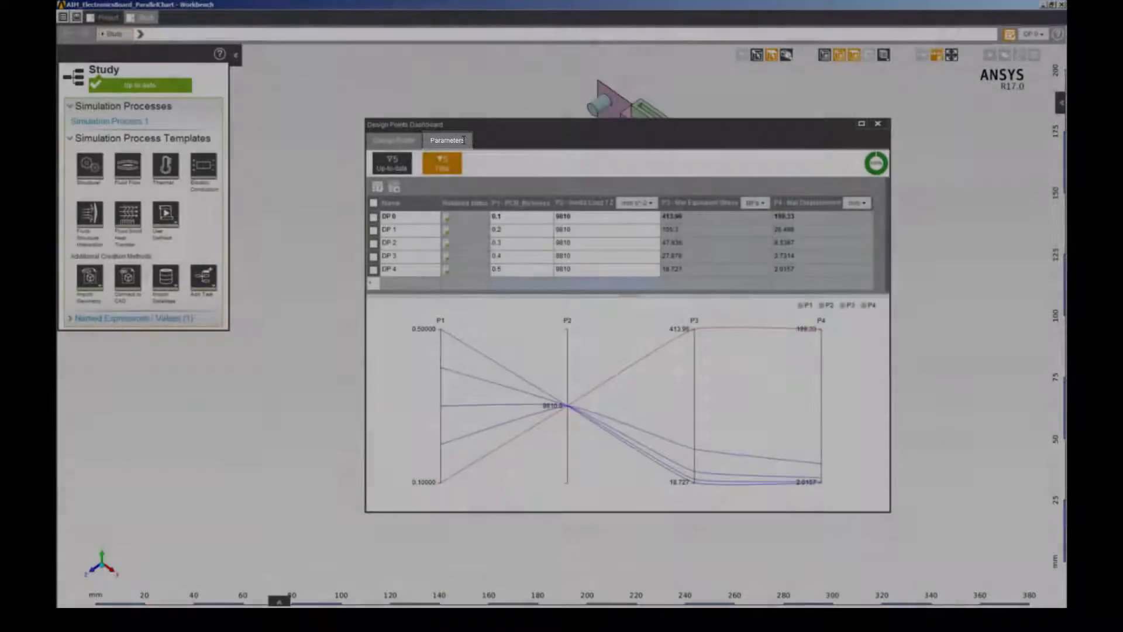
Step: Switch the dashboard to the Parameters list of PCB thickness, inertia load, stress and displacement
{"action": "left_click", "coordinate": [446, 141]}
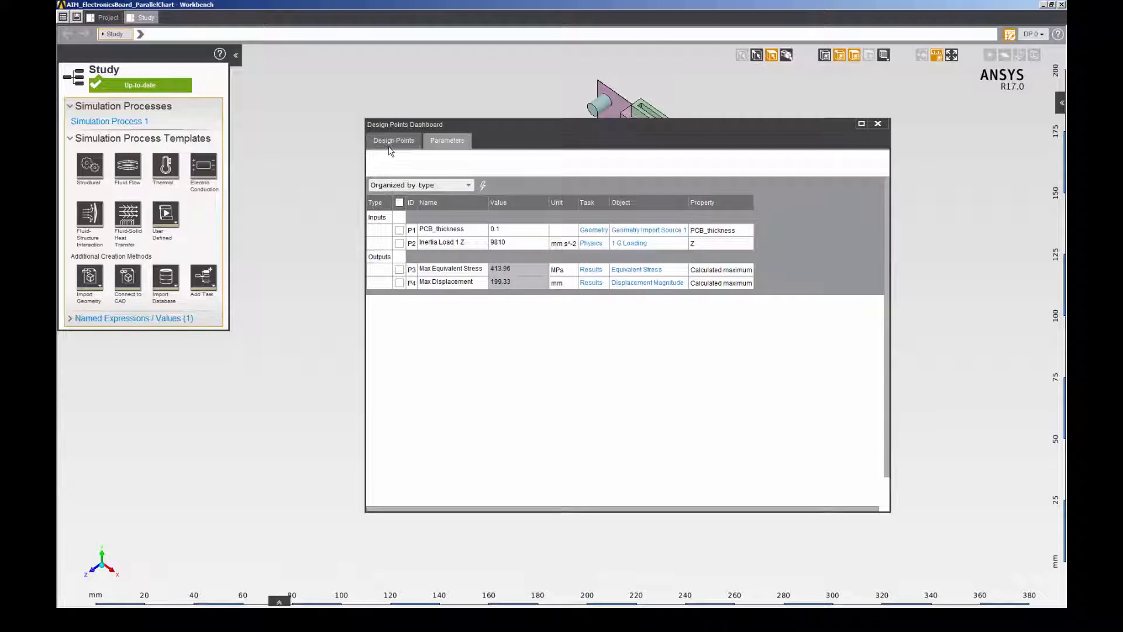
Step: Switch the dashboard back to the design point table beside the parallel chart
{"action": "left_click", "coordinate": [393, 140]}
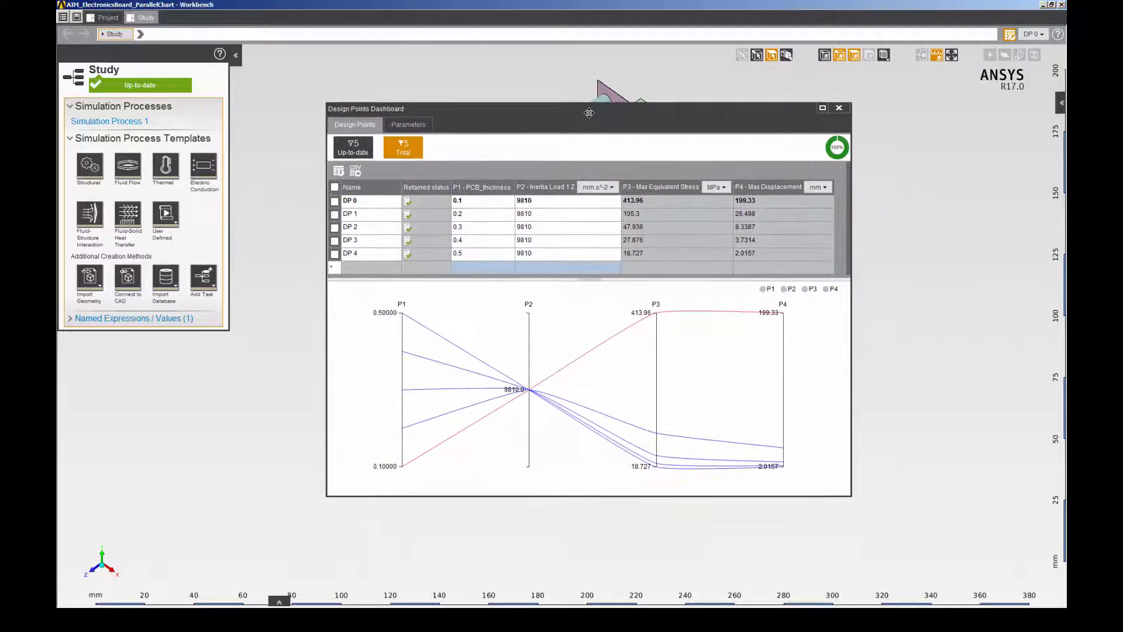
{"action": "left_click", "coordinate": [819, 107]}
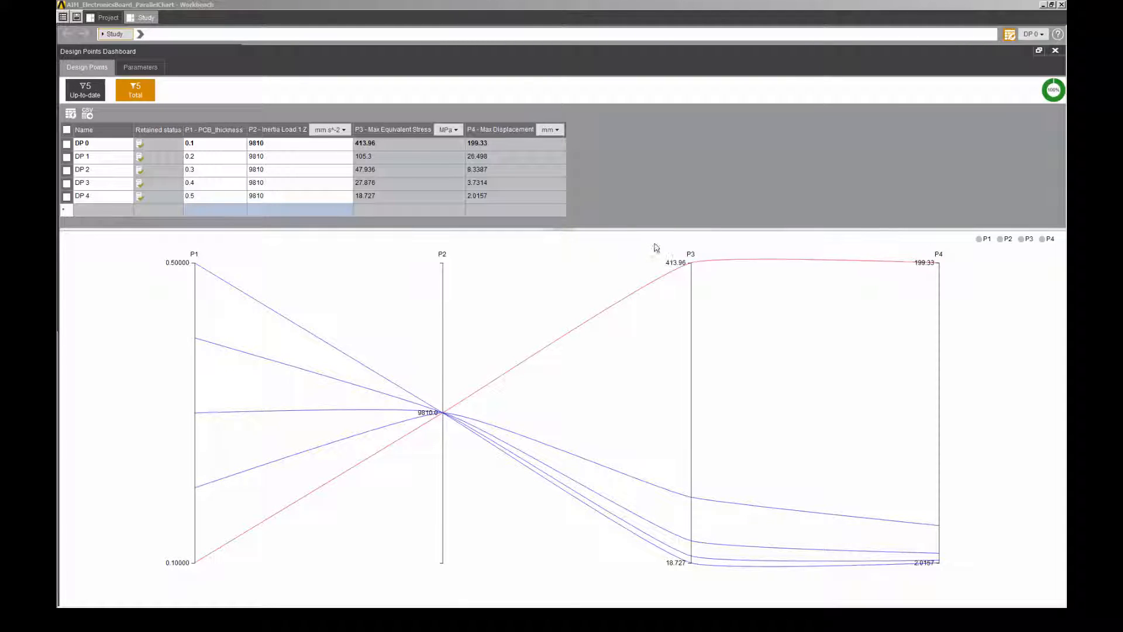
{"action": "mouse_move", "coordinate": [462, 257]}
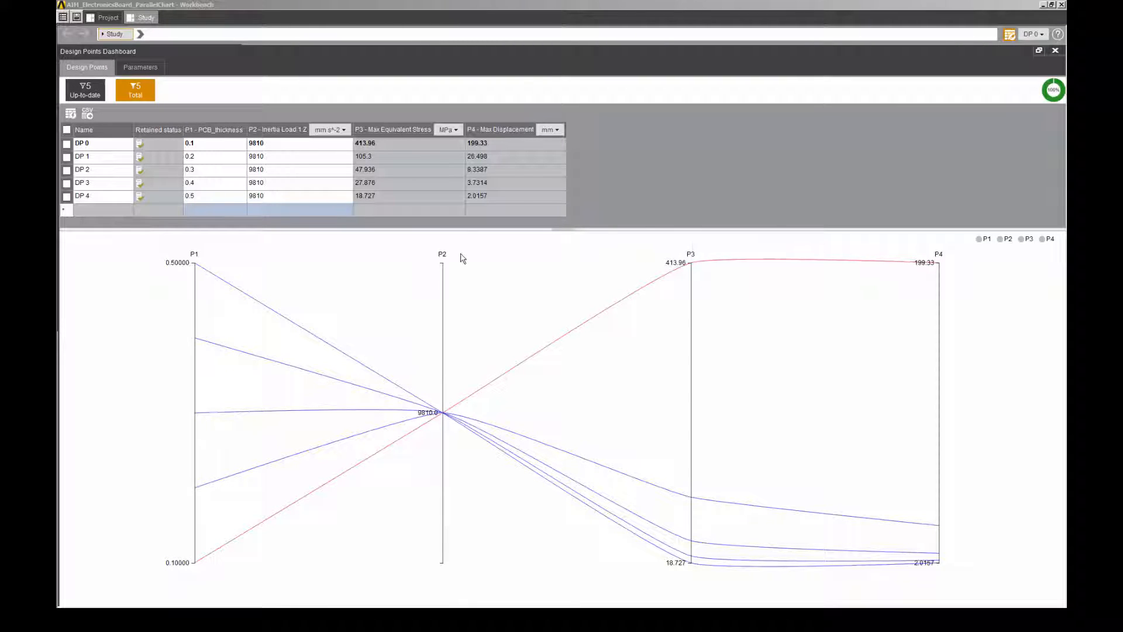
{"action": "mouse_move", "coordinate": [440, 255]}
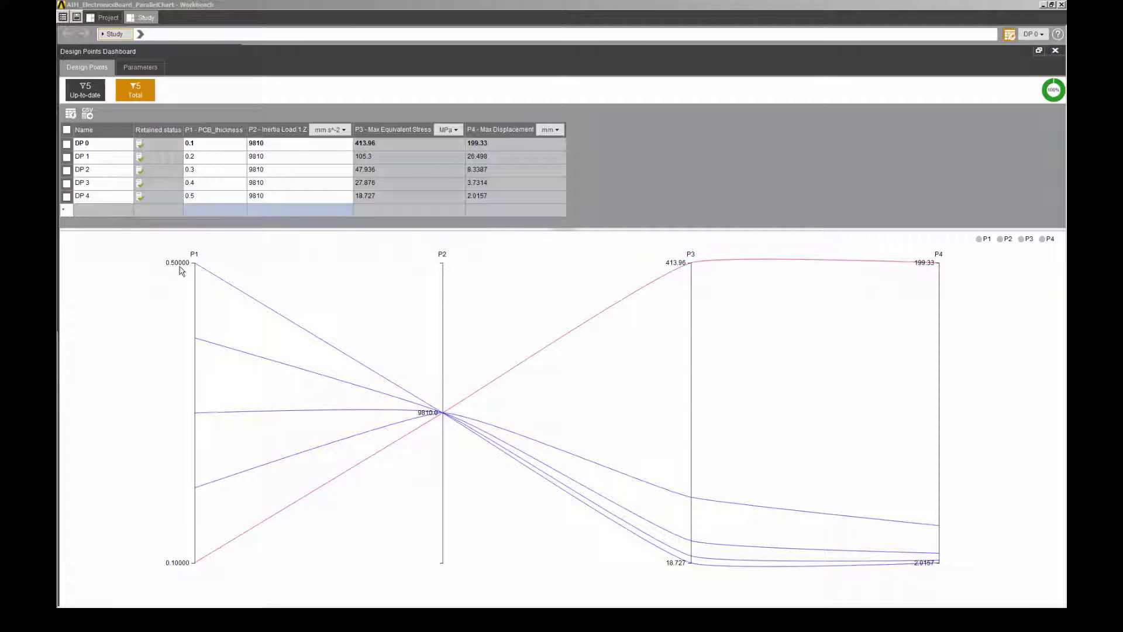
{"action": "mouse_move", "coordinate": [177, 592]}
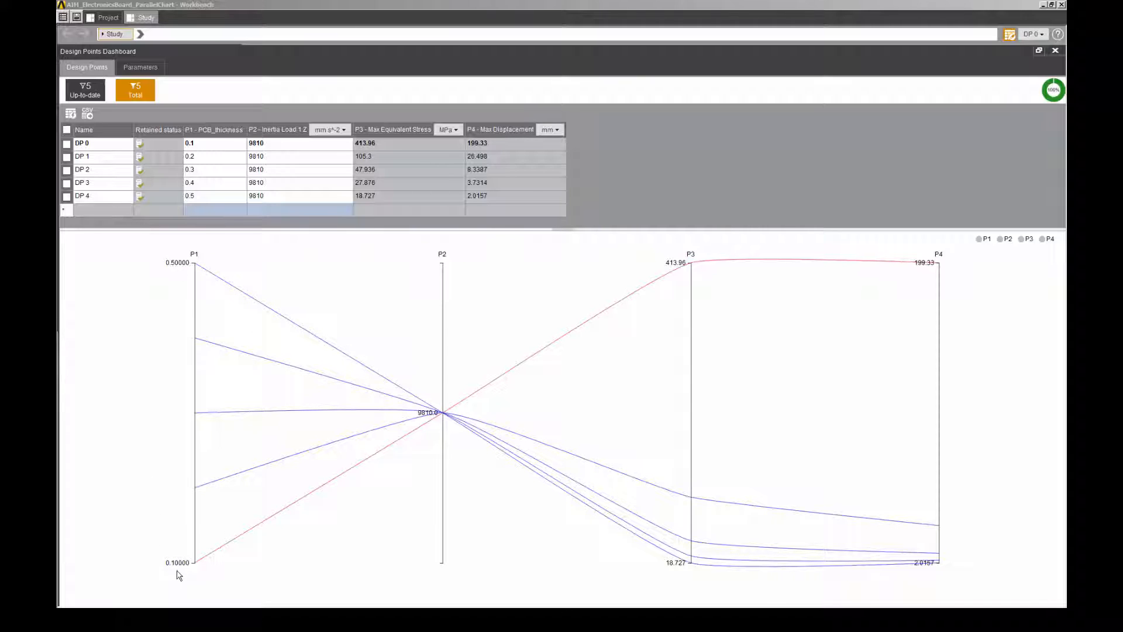
{"action": "mouse_move", "coordinate": [180, 590]}
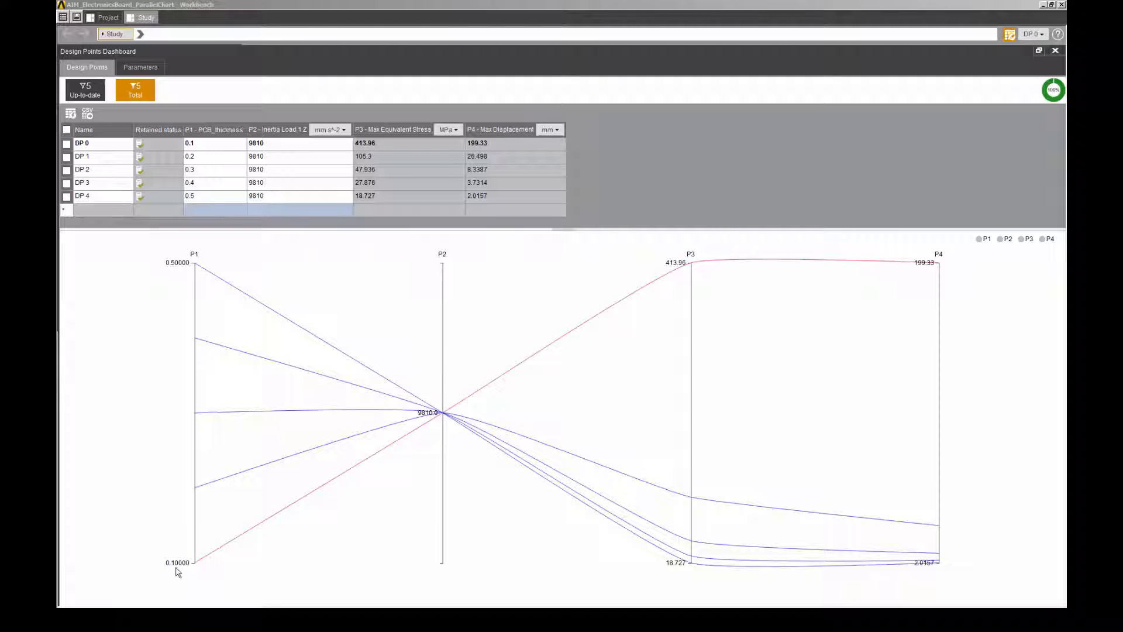
{"action": "mouse_move", "coordinate": [218, 524]}
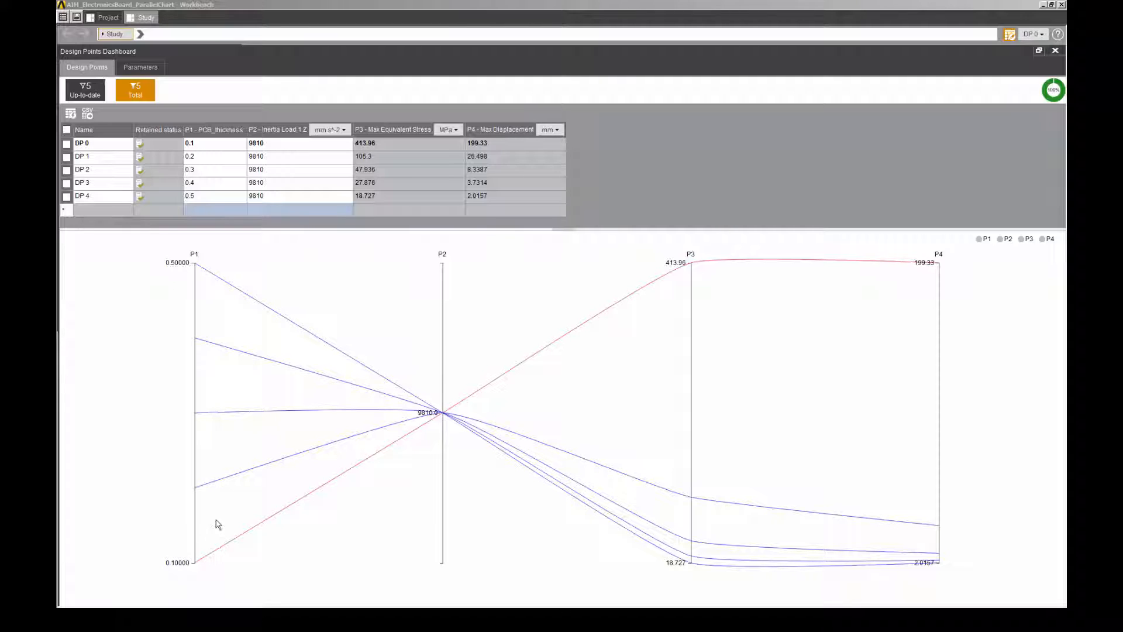
{"action": "mouse_move", "coordinate": [240, 480]}
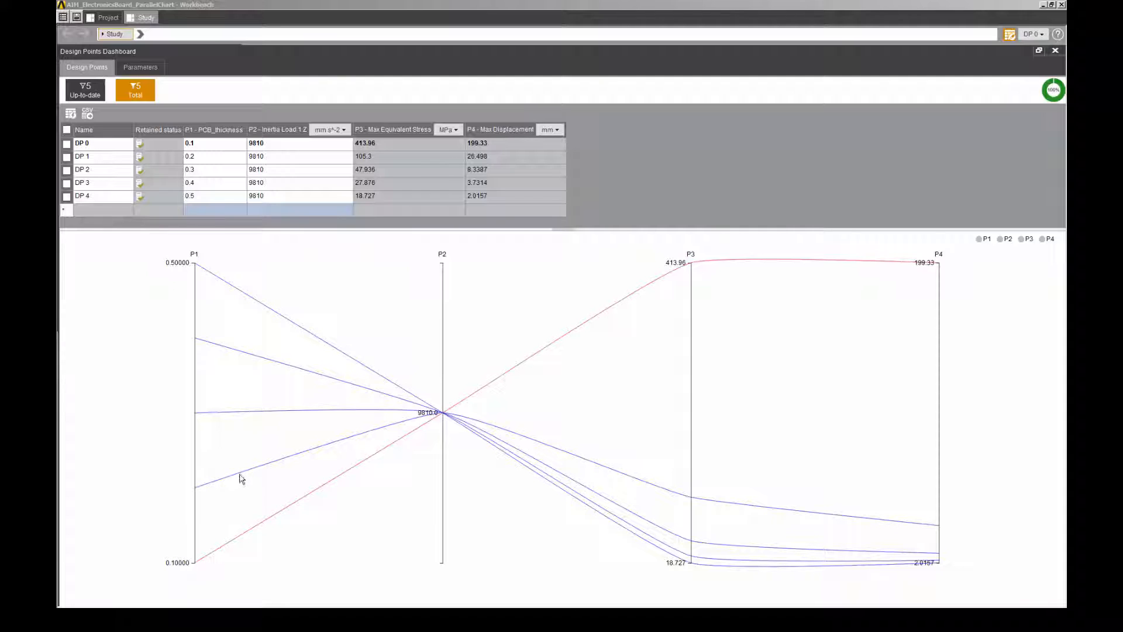
{"action": "mouse_move", "coordinate": [241, 479]}
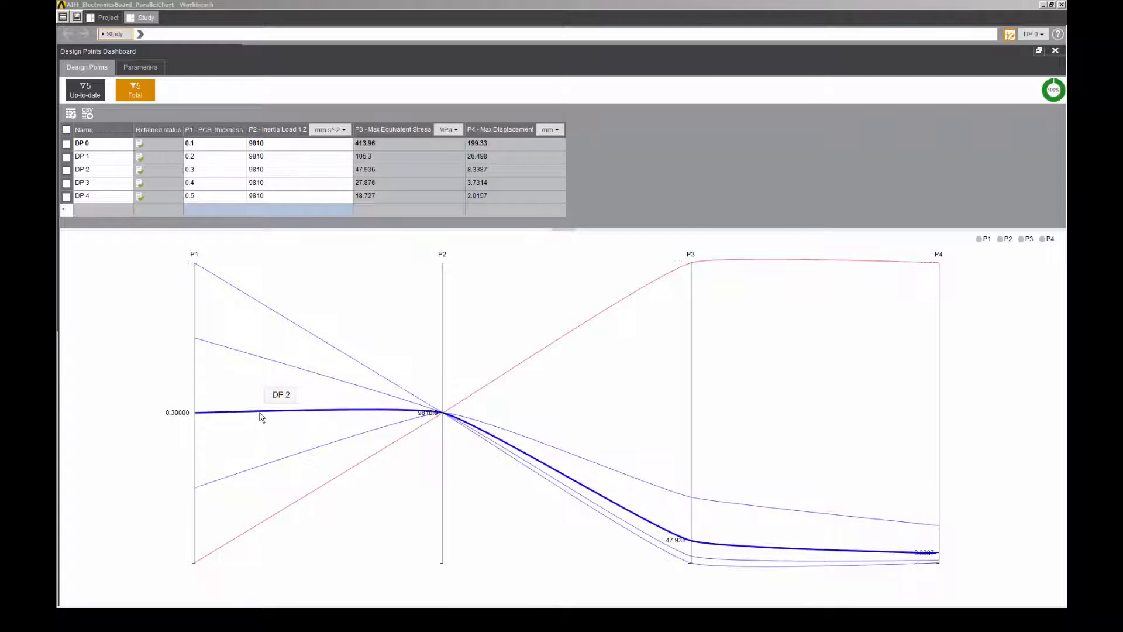
Step: Try selecting DP 2 and all points, then leave only DP 0 highlighted on the chart
{"action": "left_click", "coordinate": [66, 168]}
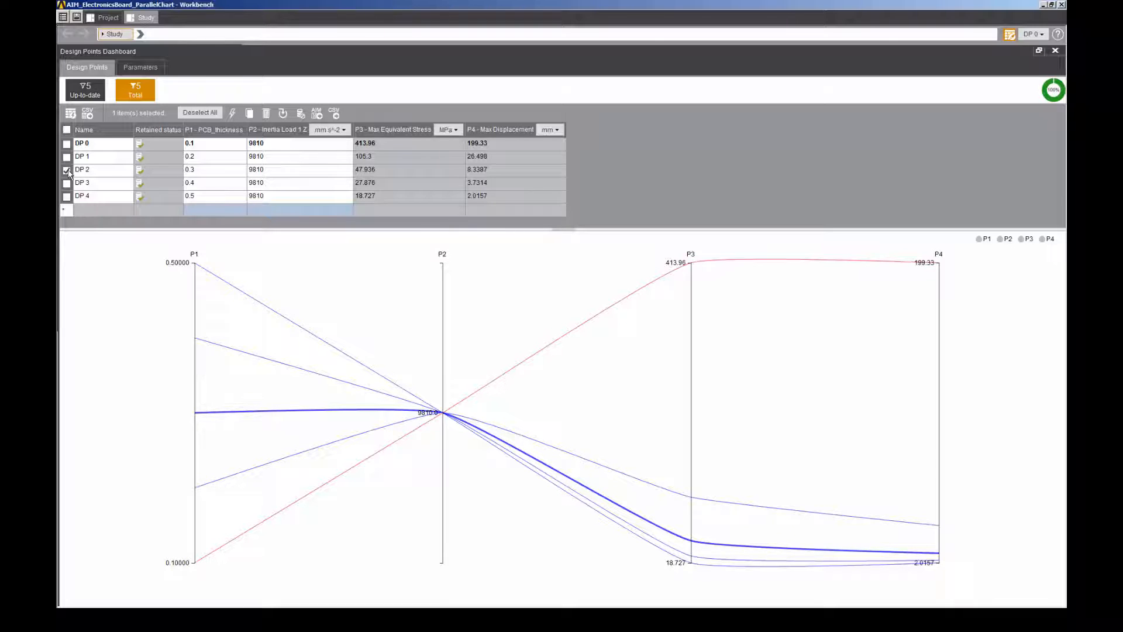
{"action": "left_click", "coordinate": [66, 170]}
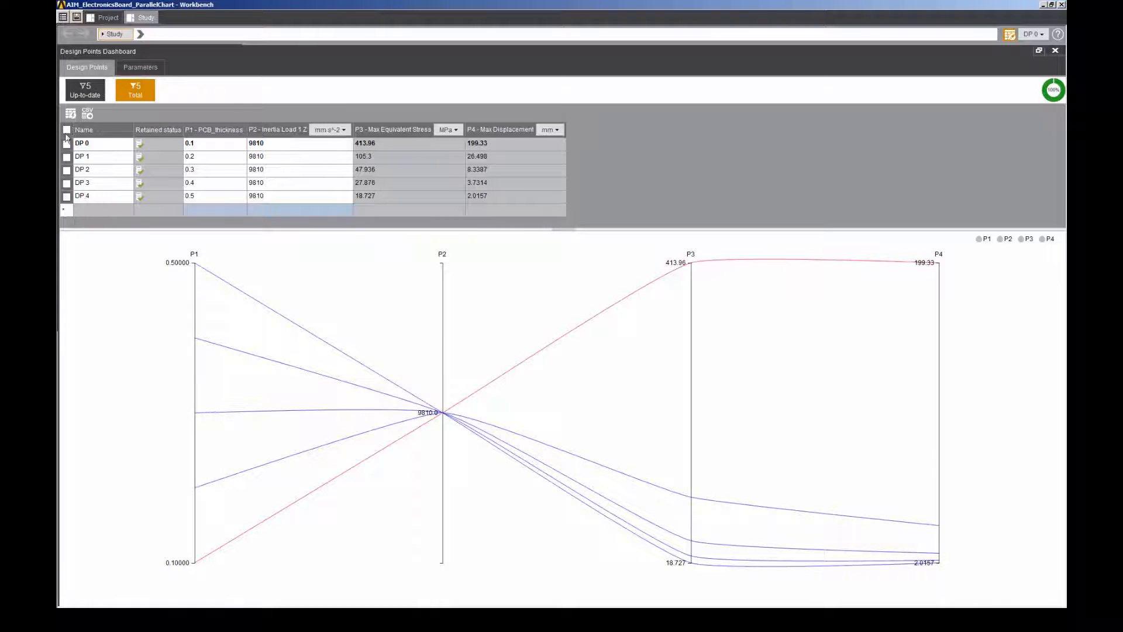
{"action": "left_click", "coordinate": [66, 128]}
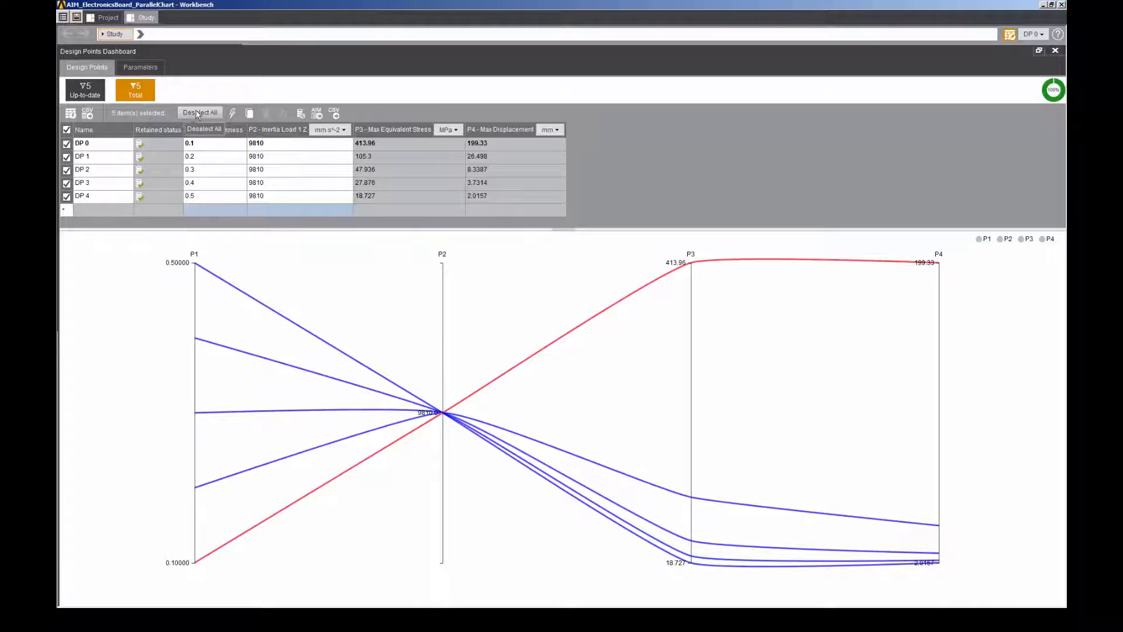
{"action": "left_click", "coordinate": [199, 113]}
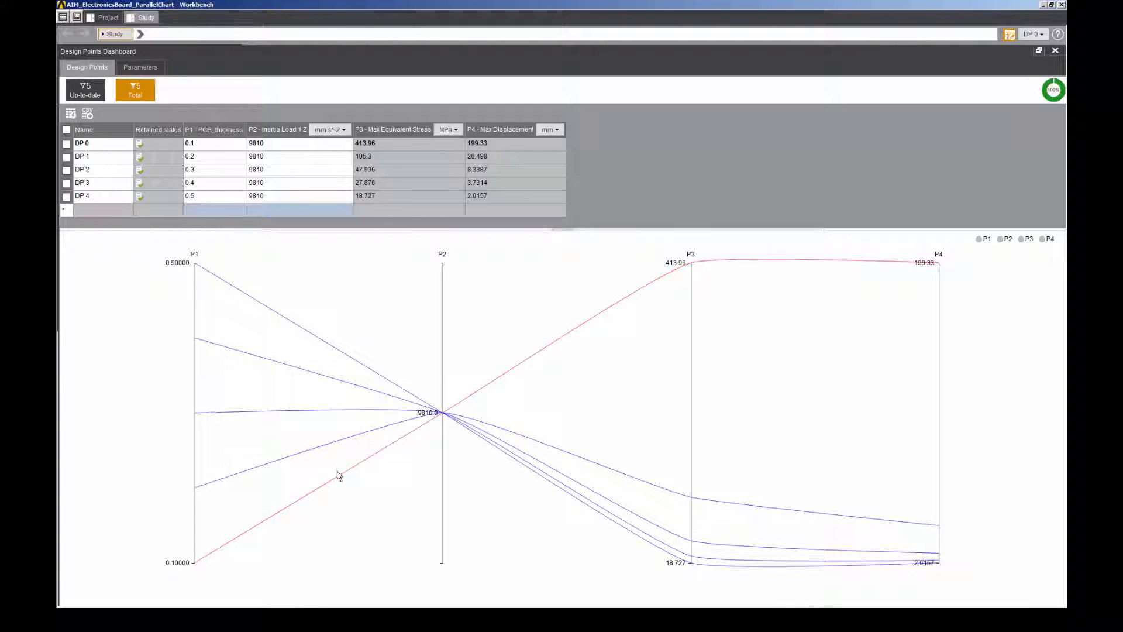
{"action": "left_click", "coordinate": [338, 476]}
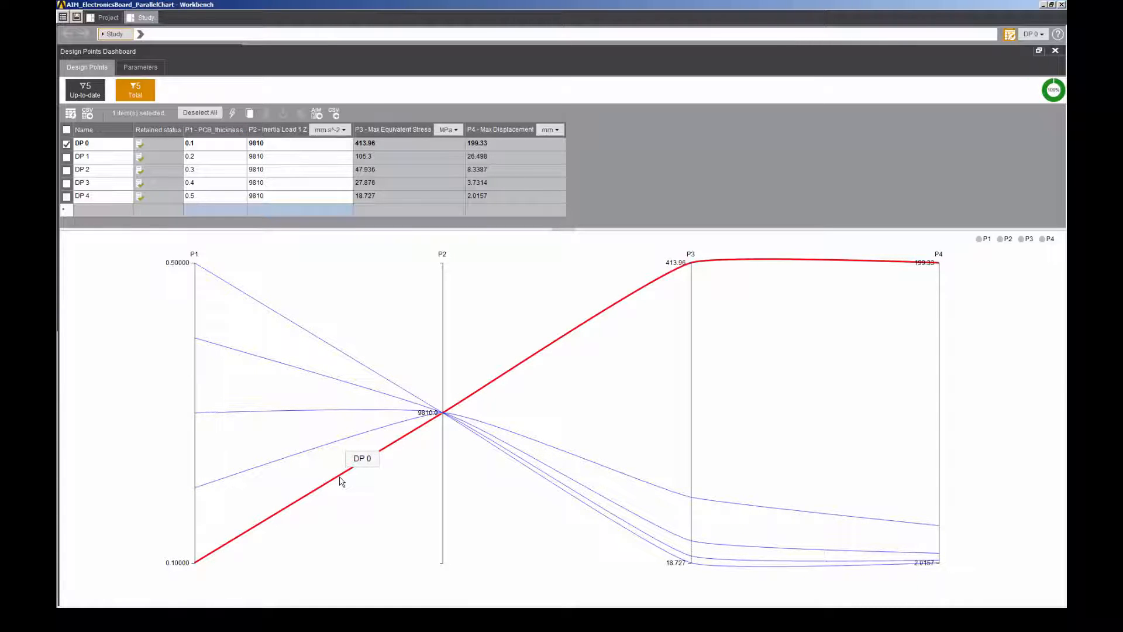
{"action": "mouse_move", "coordinate": [381, 458]}
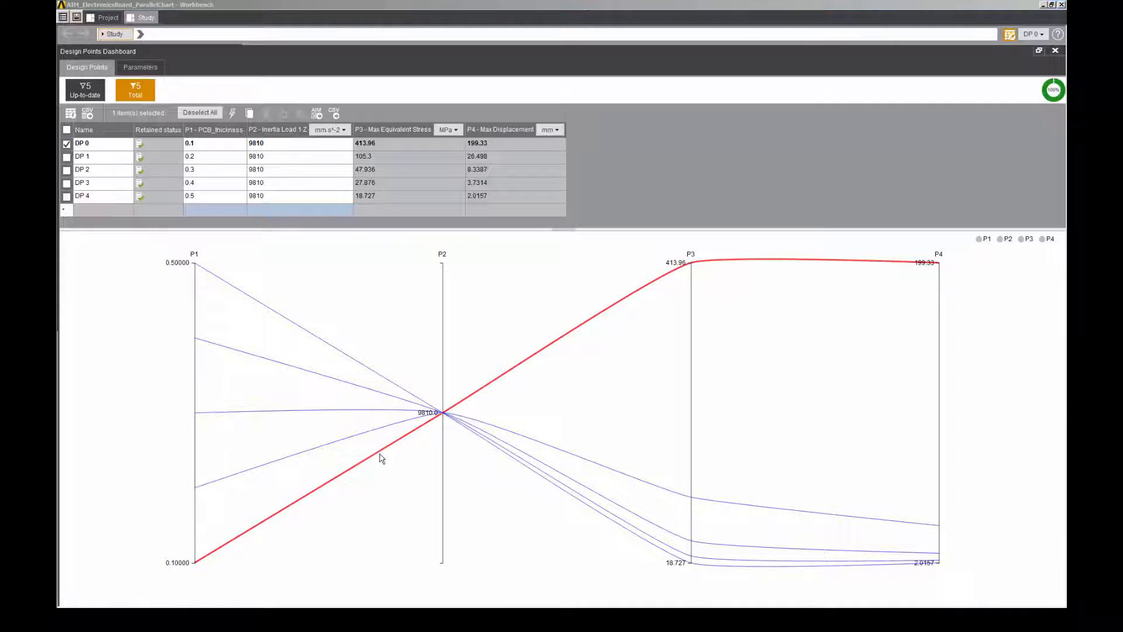
{"action": "mouse_move", "coordinate": [217, 304]}
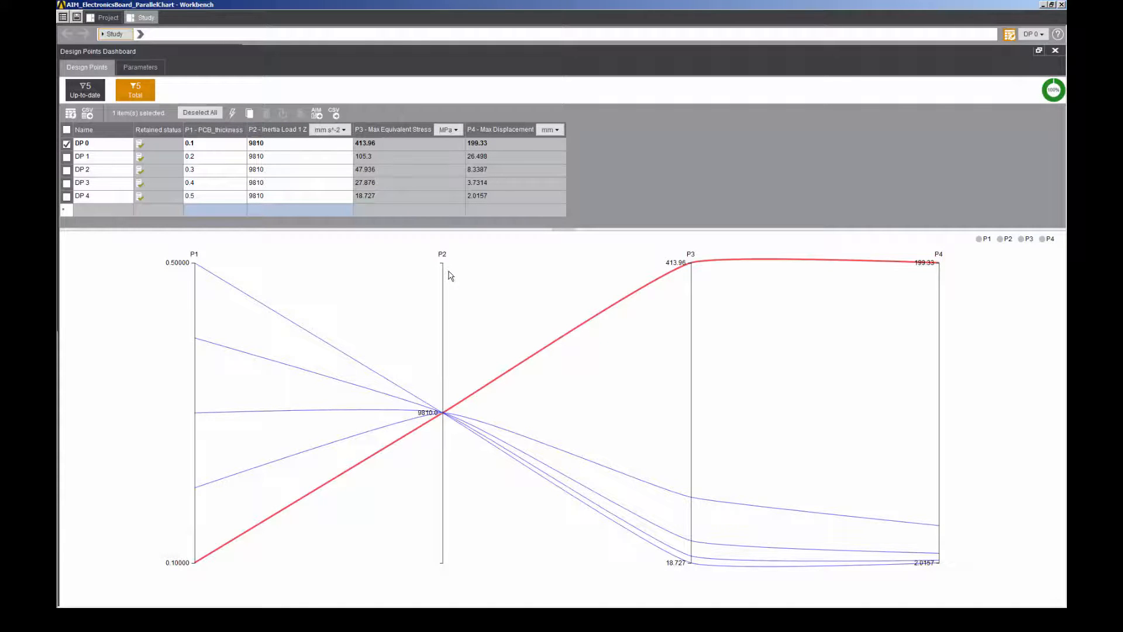
Step: Select all five design points and duplicate them twice, giving 15 points
{"action": "left_click", "coordinate": [199, 112]}
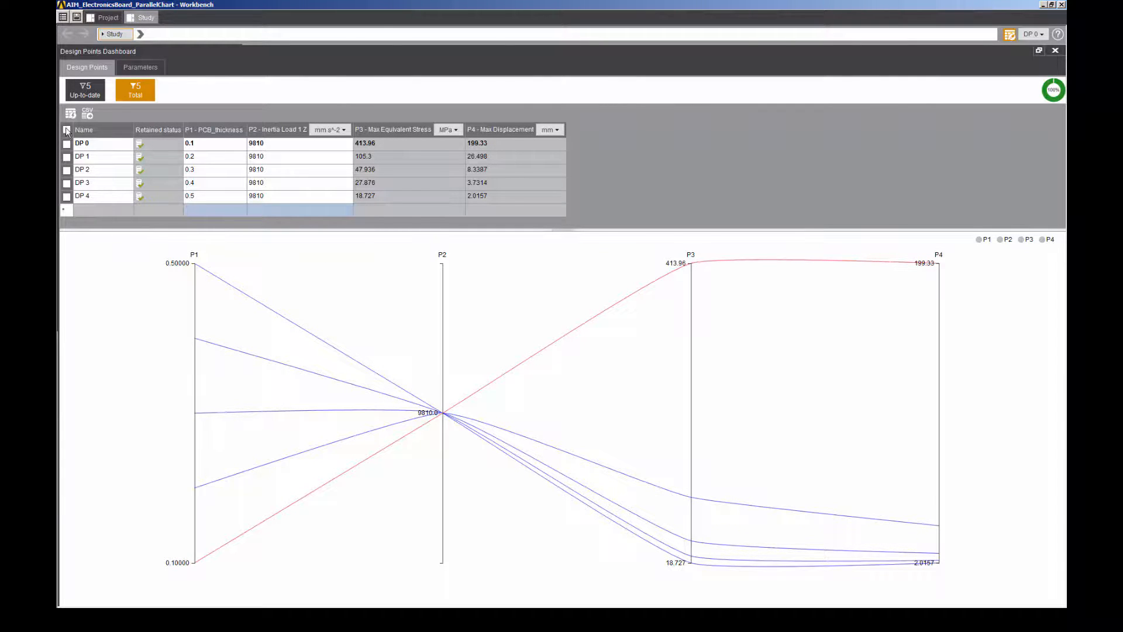
{"action": "left_click", "coordinate": [65, 130]}
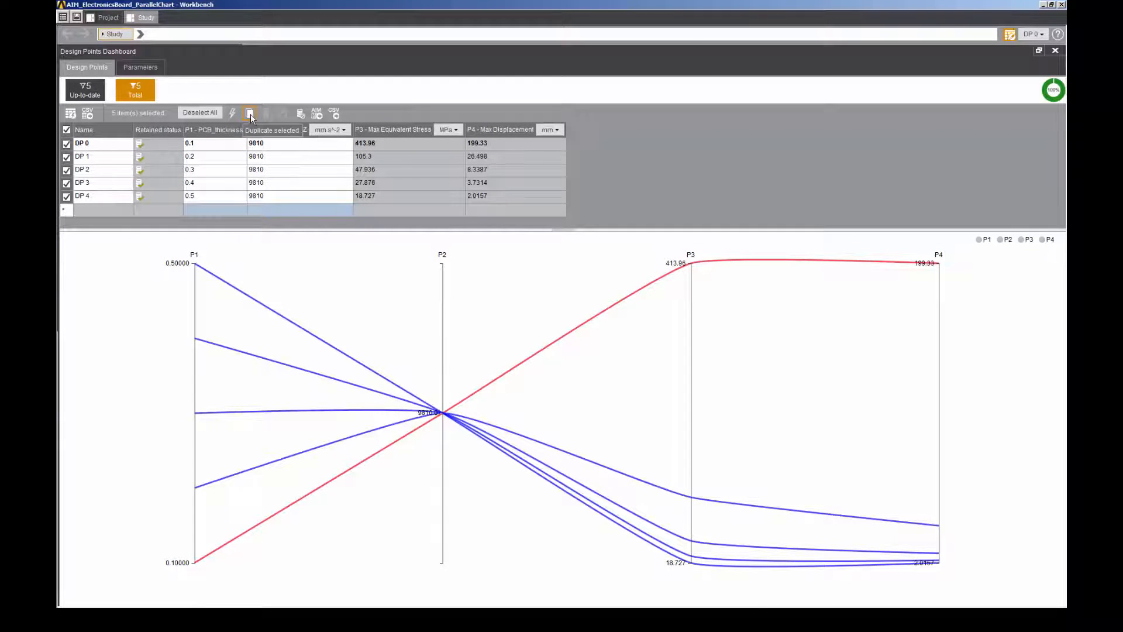
{"action": "left_click", "coordinate": [250, 113]}
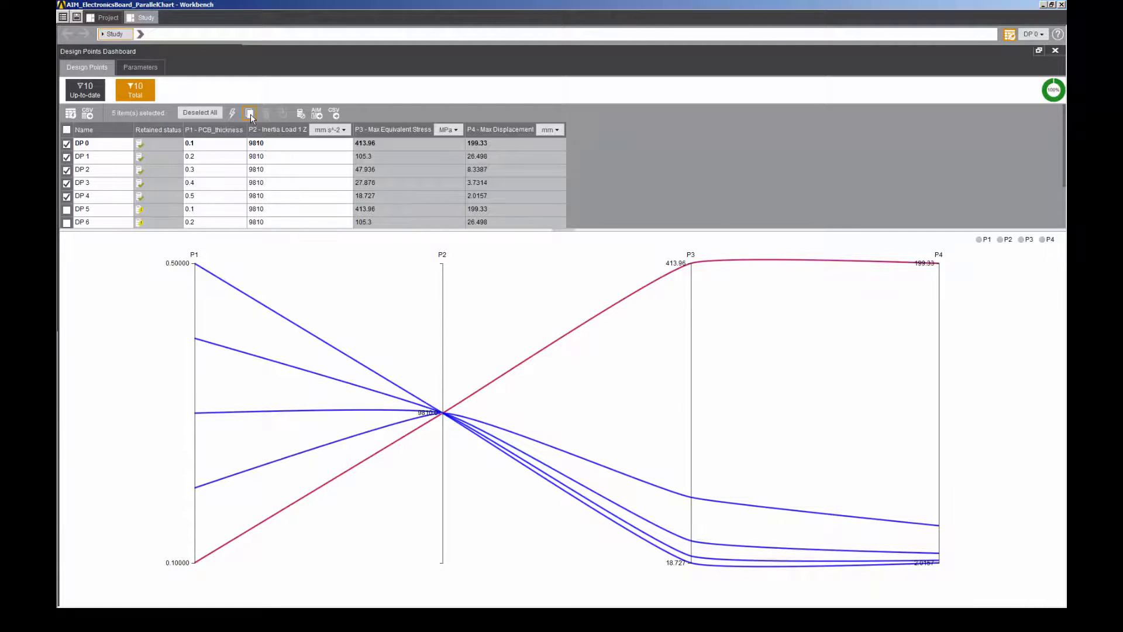
{"action": "left_click", "coordinate": [250, 112]}
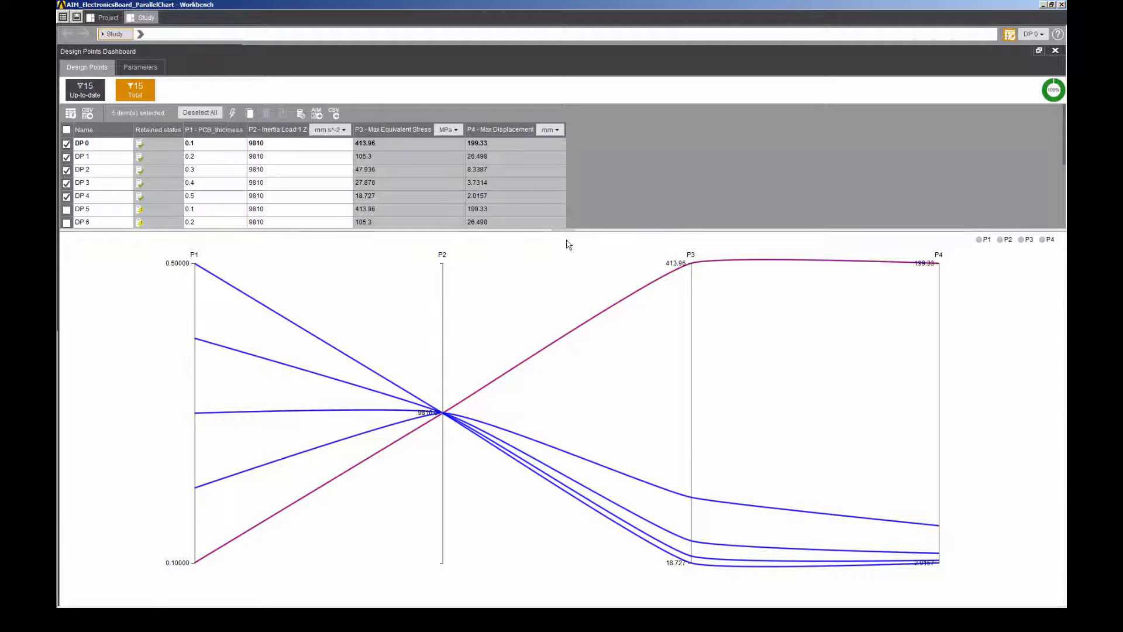